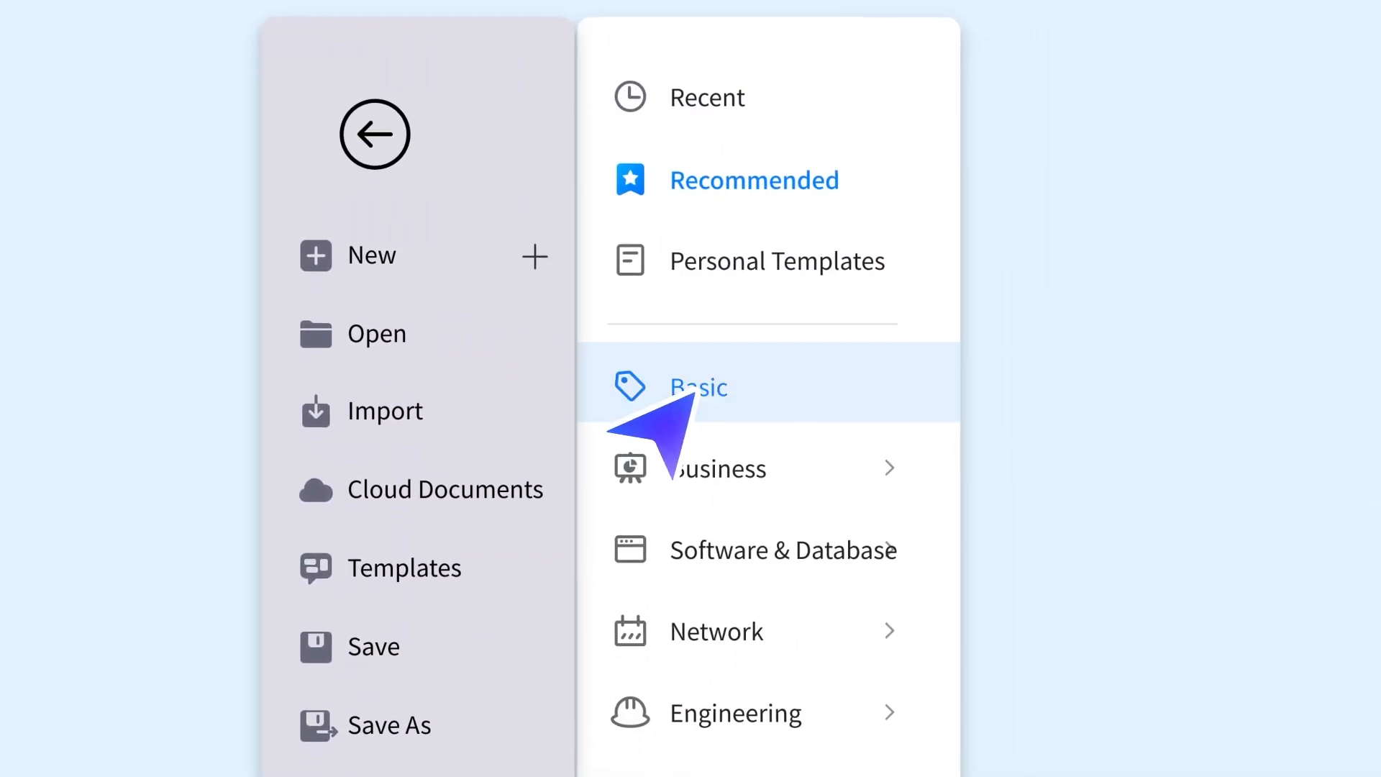
Step: Create a new drawing from the Basic Flowchart template and launch the AI drawing assistant
left_click(698, 387)
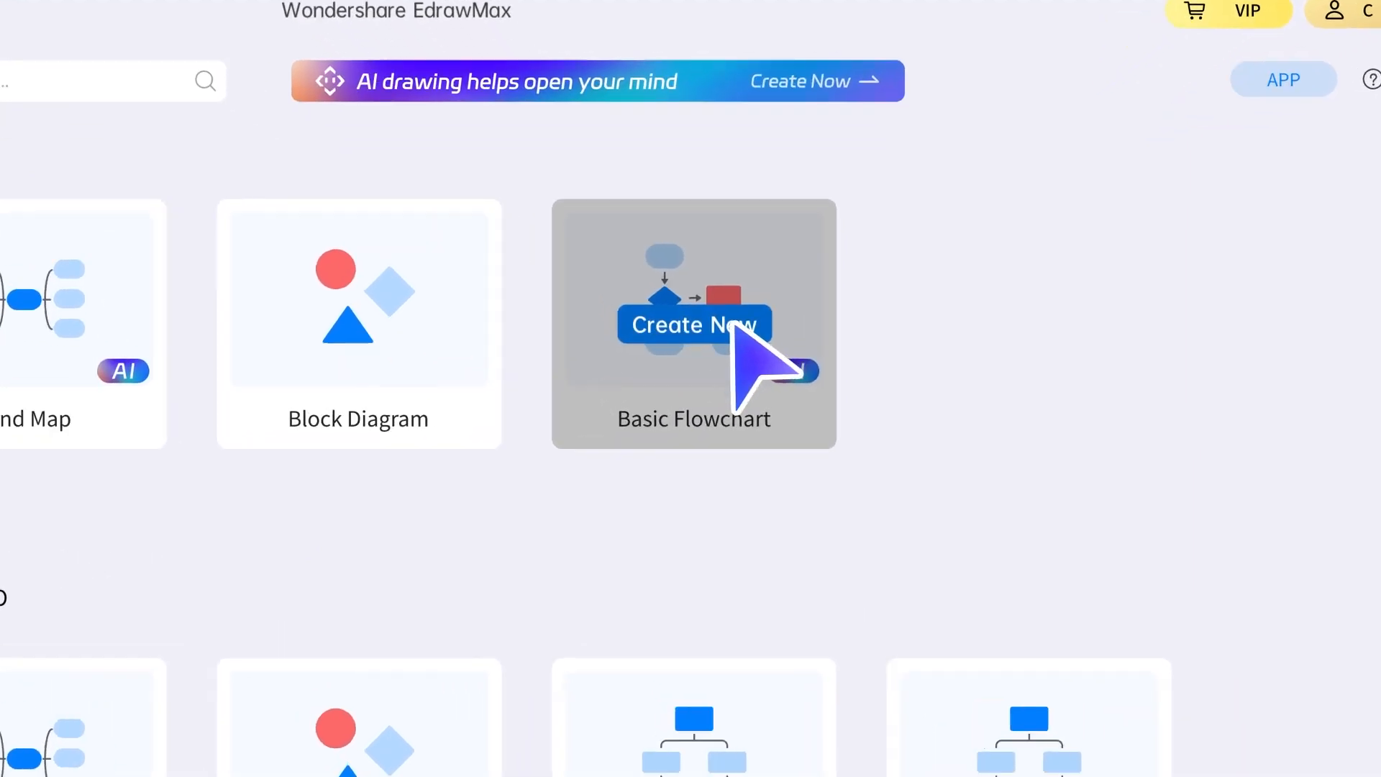
left_click(692, 324)
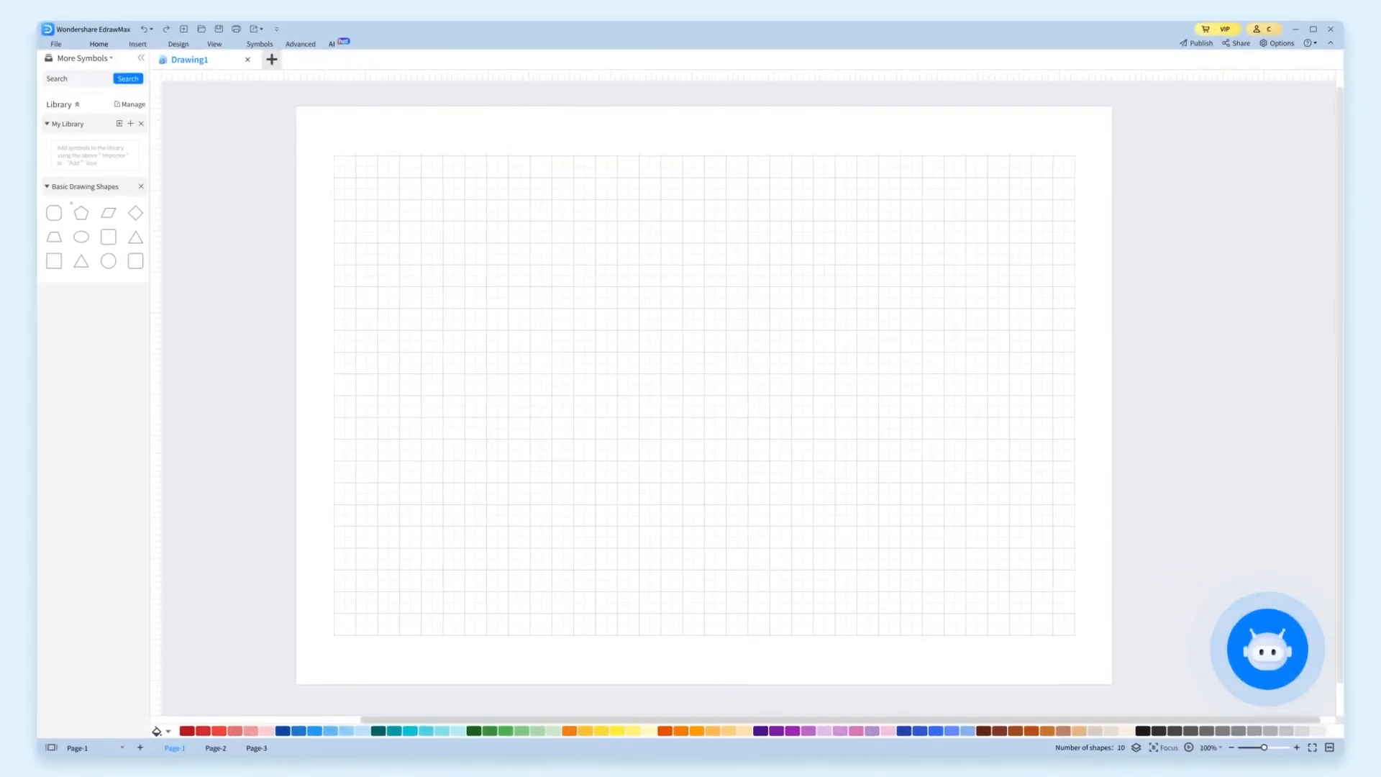
left_click(1266, 650)
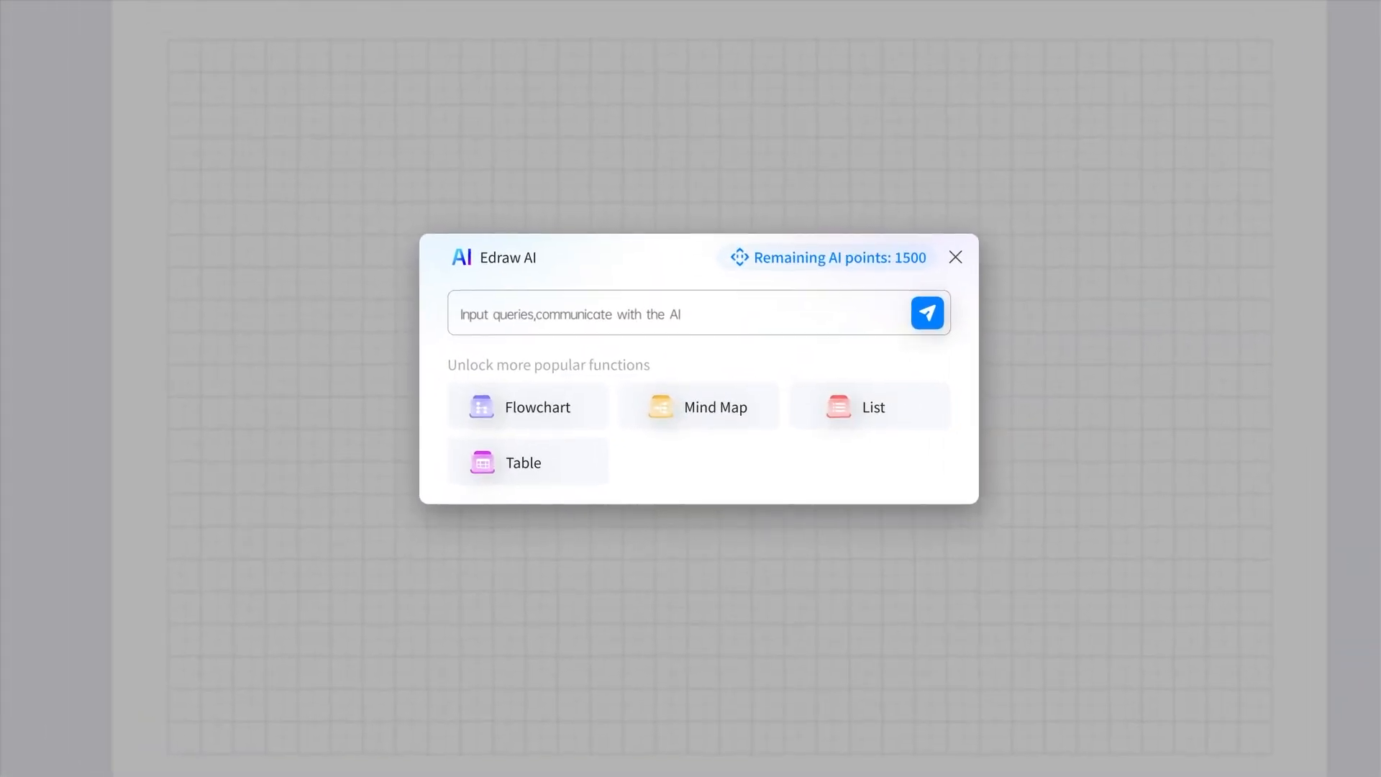
Step: Send Edraw AI a Mind Map prompt about a writer's job-search strategy paper for fresh graduates
left_click(699, 406)
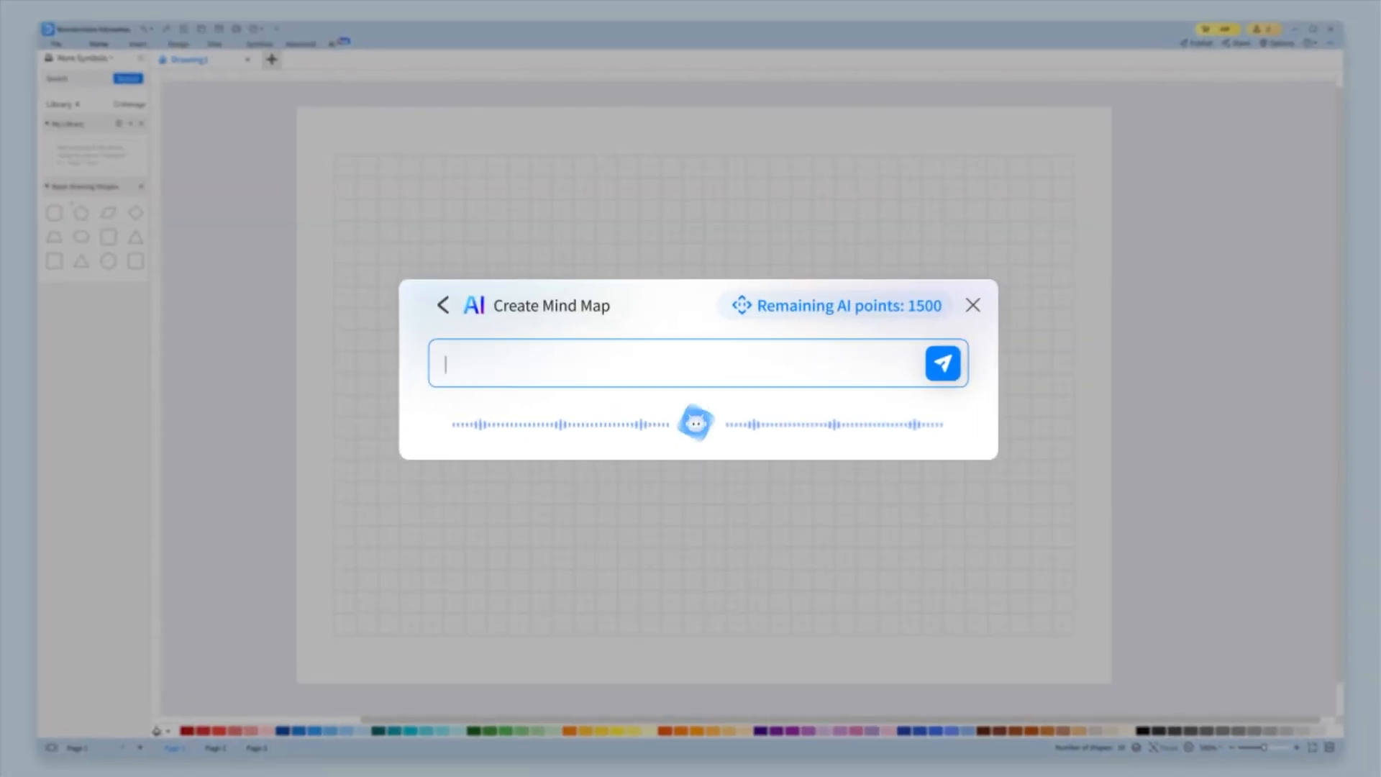
type("As a professional writer, need to work on a paper with strategy for fresh graduates to find jobs, he")
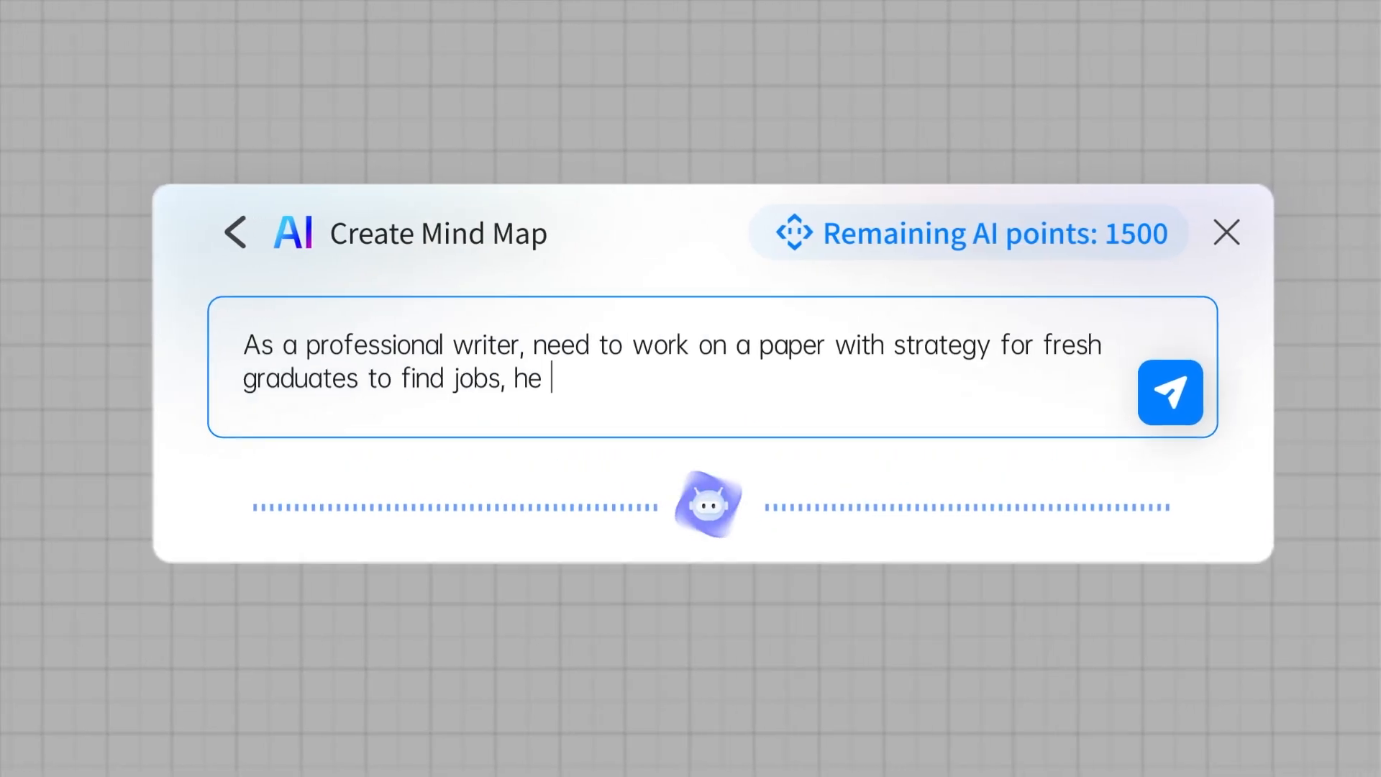
left_click(1169, 391)
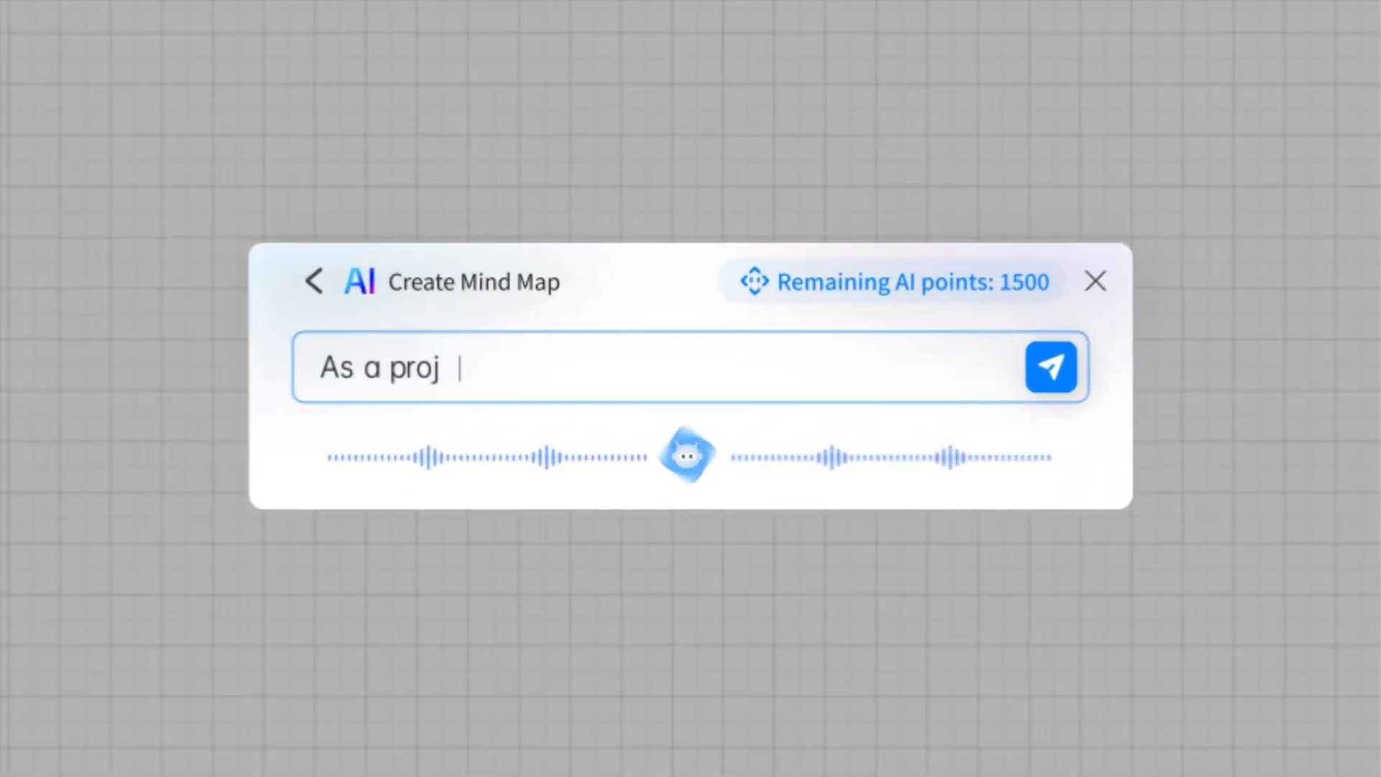
left_click(1095, 280)
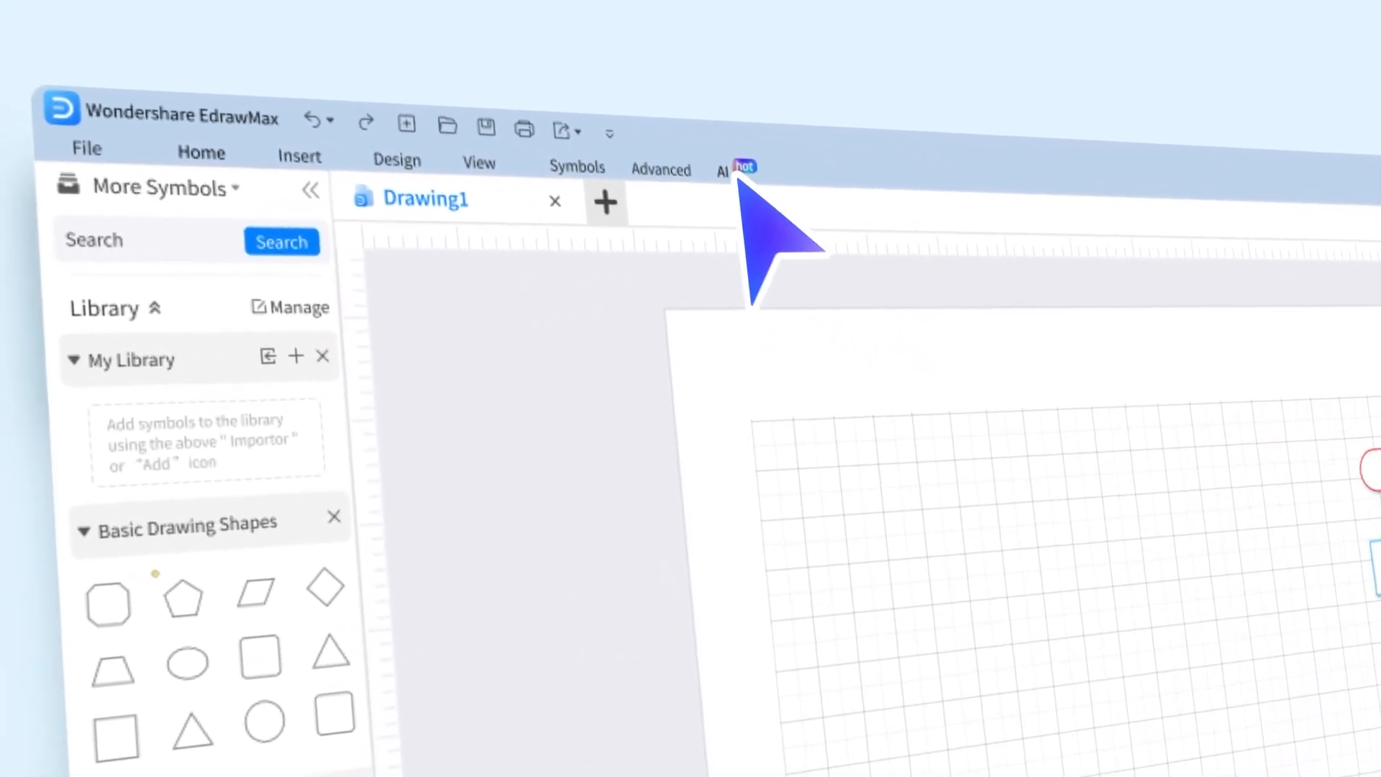
Step: Apply the One Click Edit uniform colour scheme, then run an intelligent diagnosis of the diagram
left_click(730, 170)
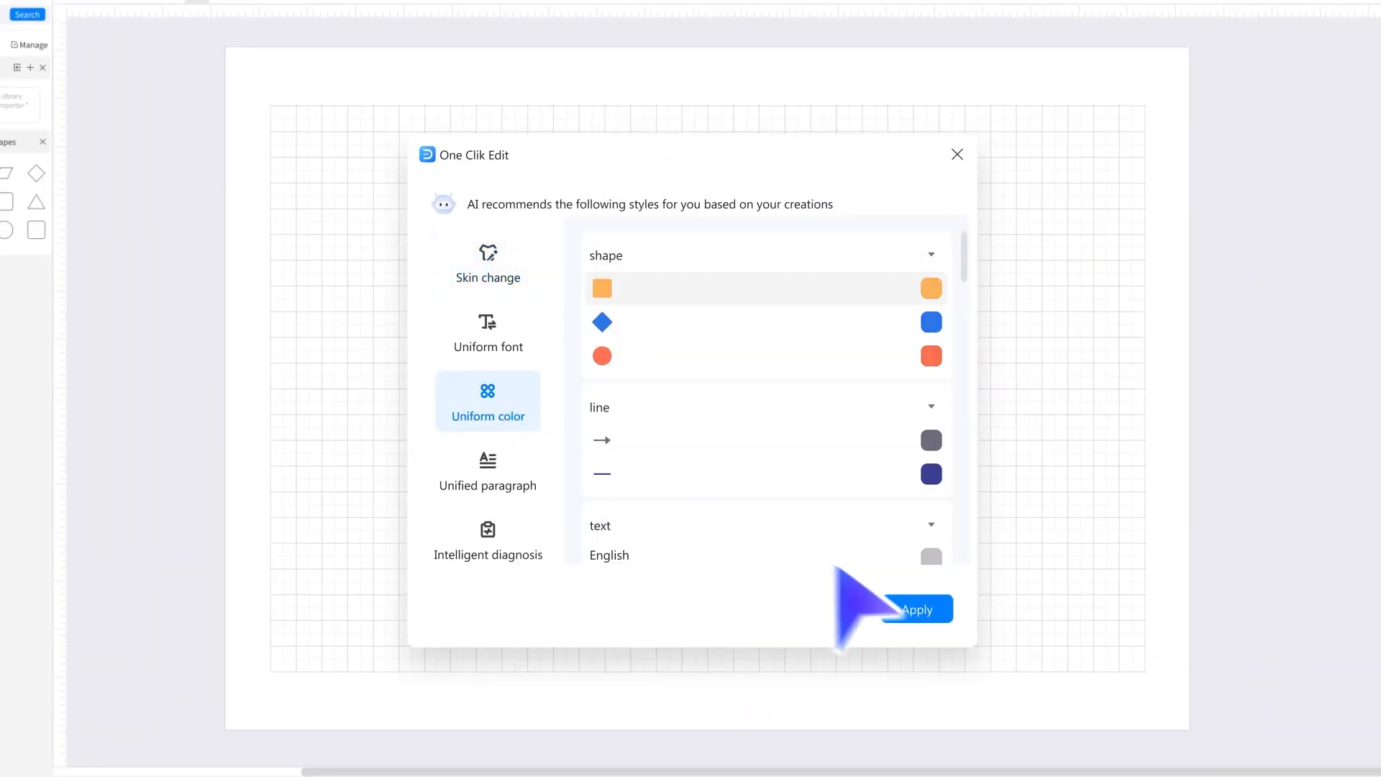
left_click(917, 609)
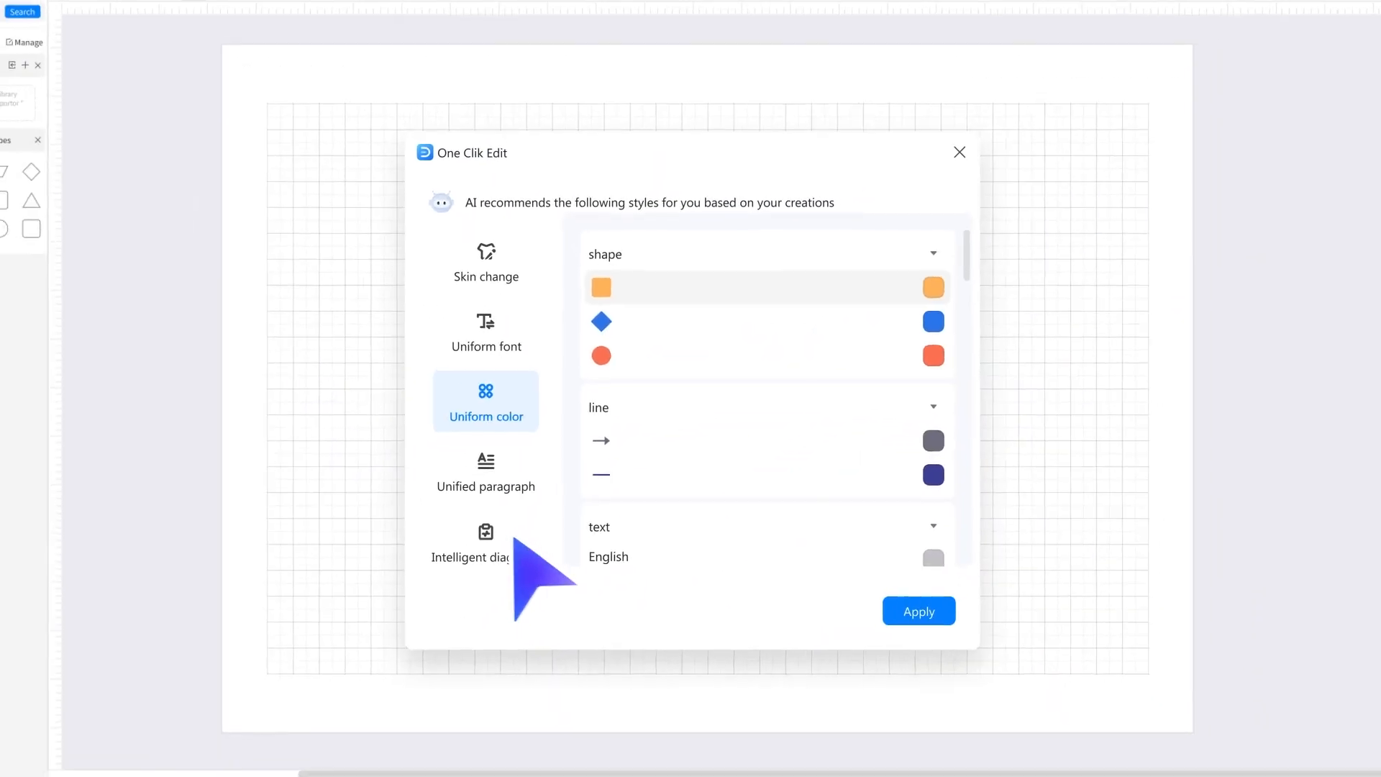
left_click(484, 536)
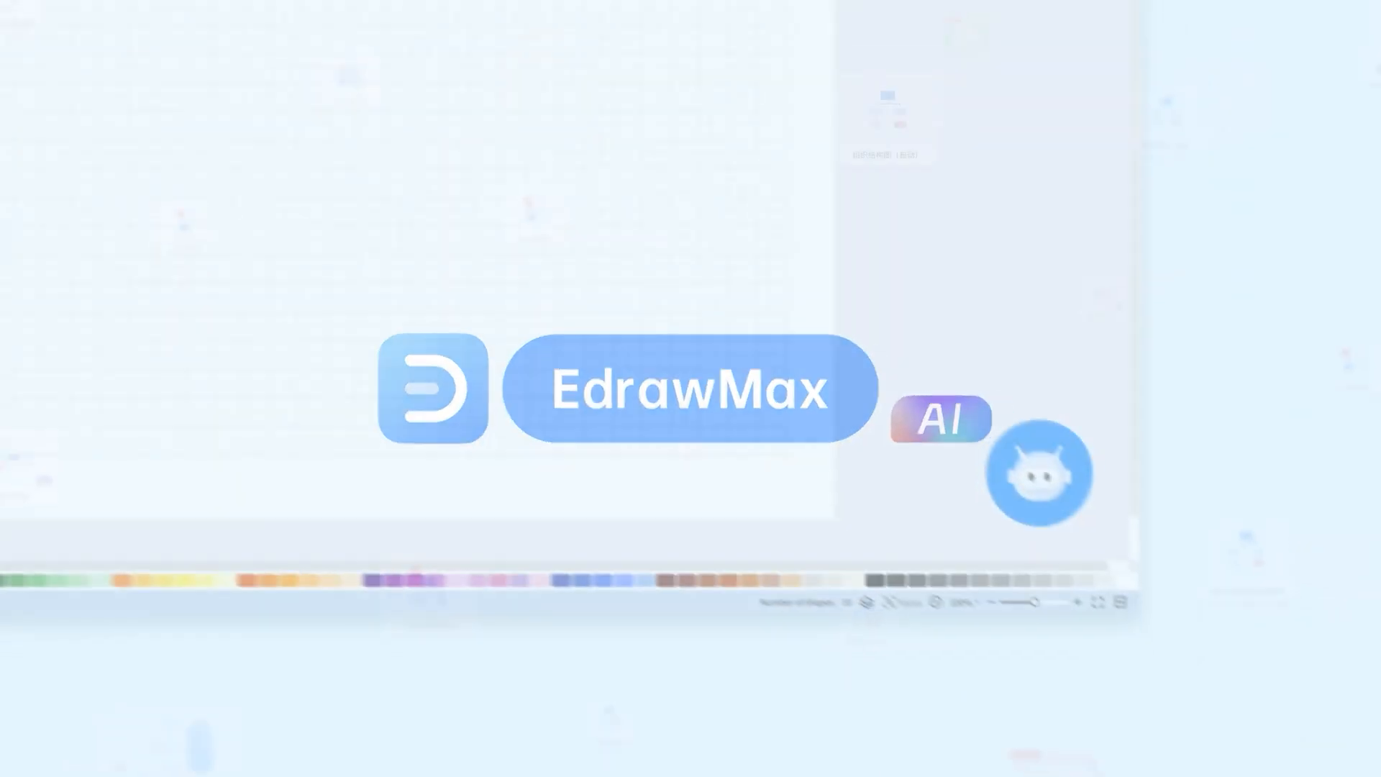
Step: Send Edraw AI a designer prompt in Mind Map mode to generate the Start-to-Development flowchart
left_click(1038, 472)
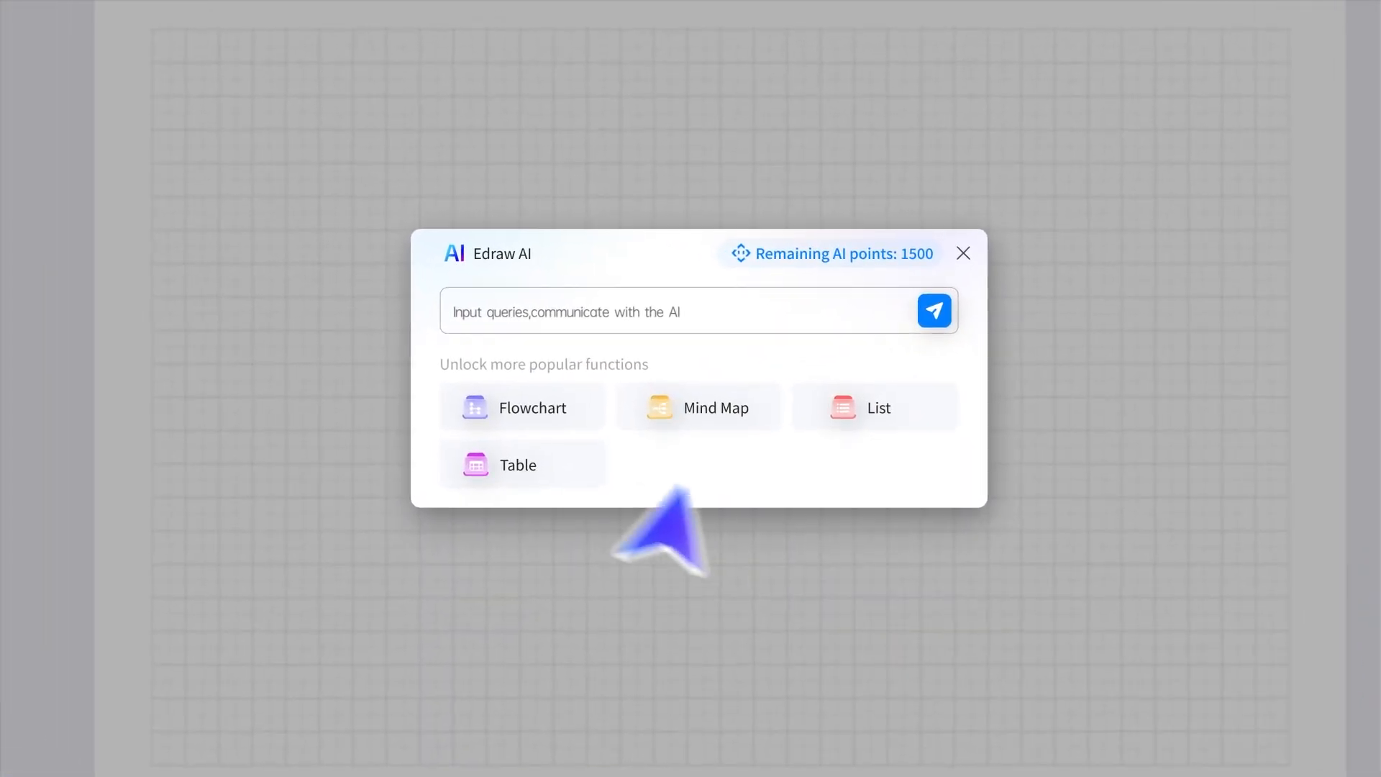
left_click(715, 407)
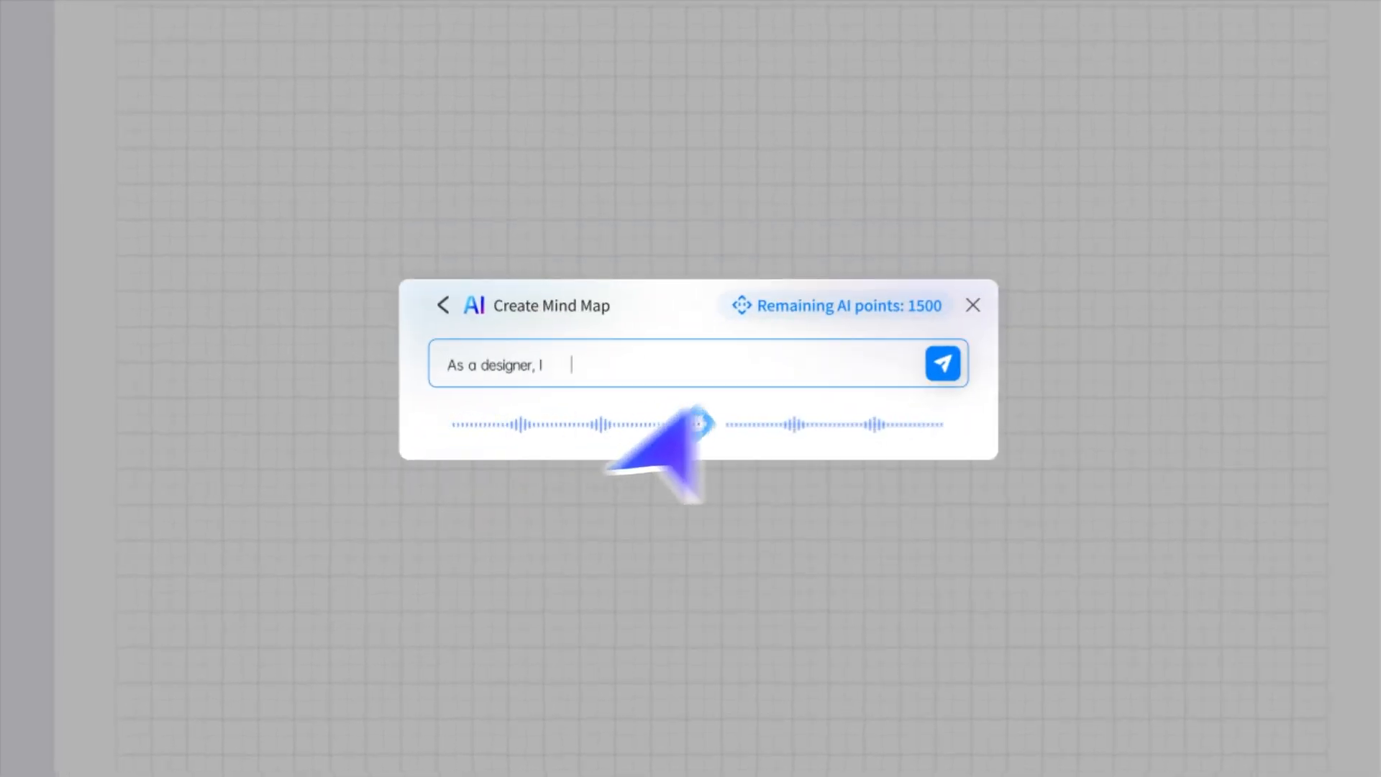
left_click(941, 363)
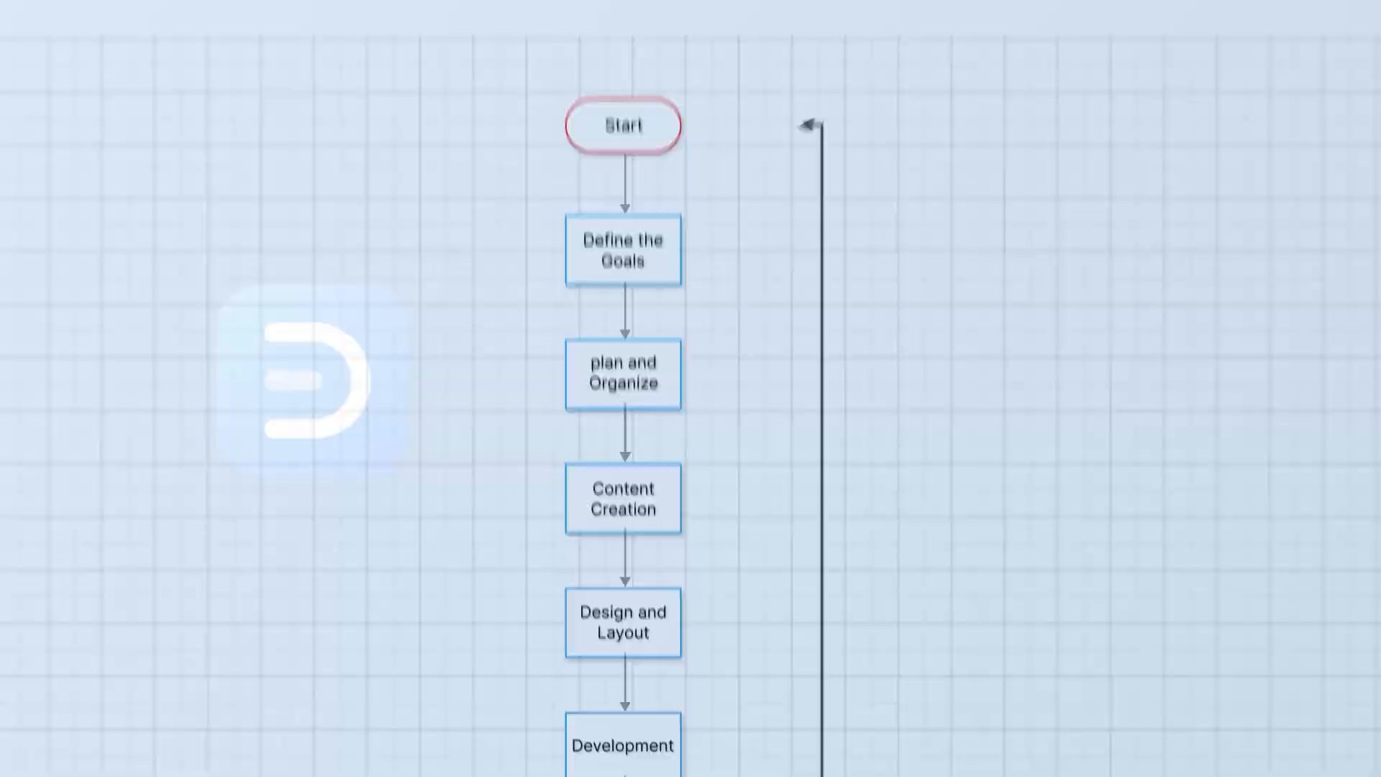